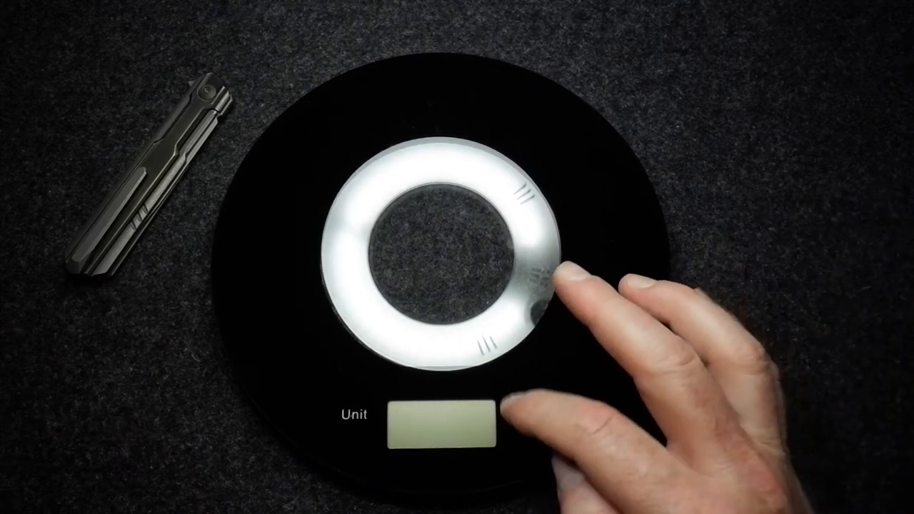
pyautogui.click(524, 415)
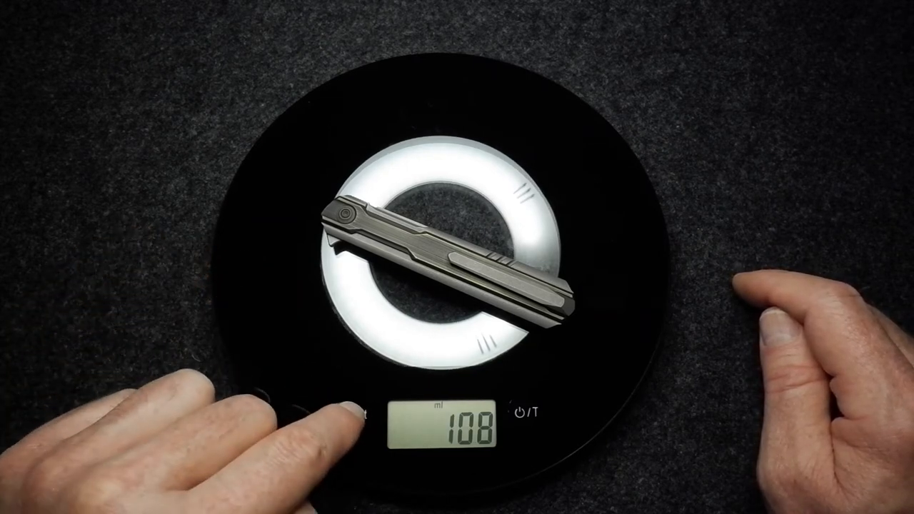
pyautogui.click(353, 415)
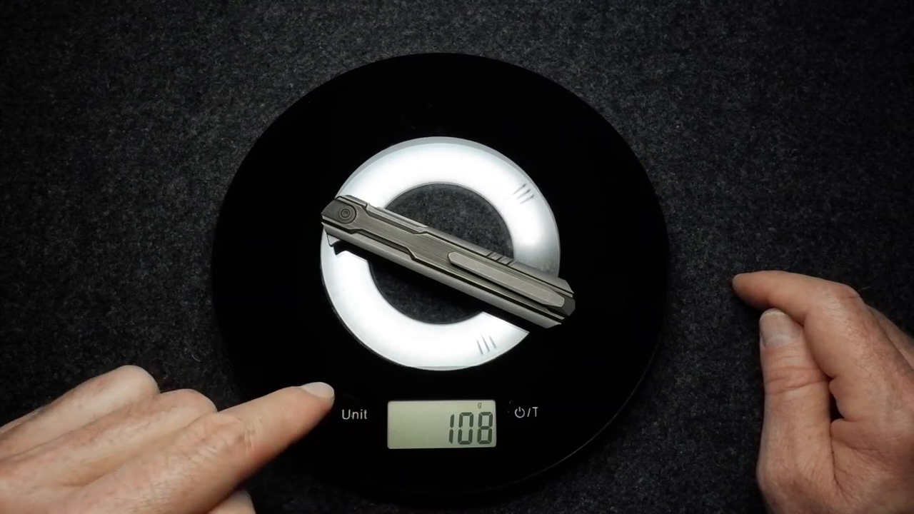